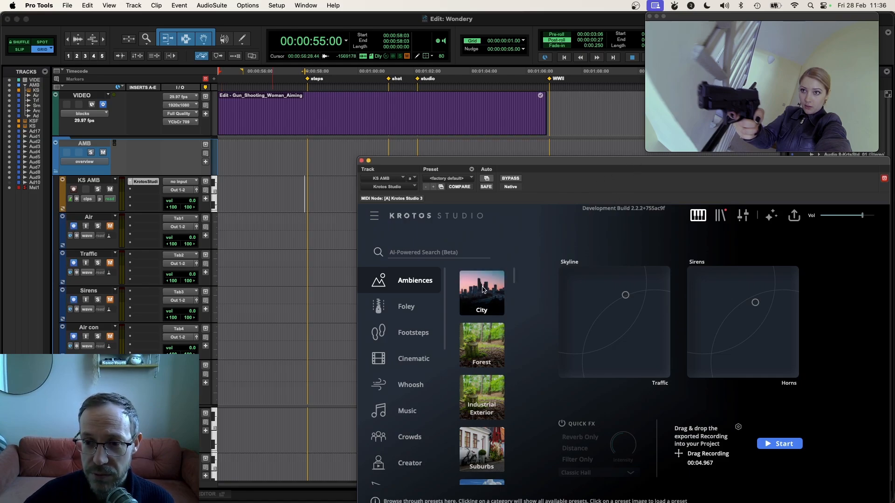
# Start and stop a roughly 30-second City ambience performance on the XY pads
pyautogui.click(778, 444)
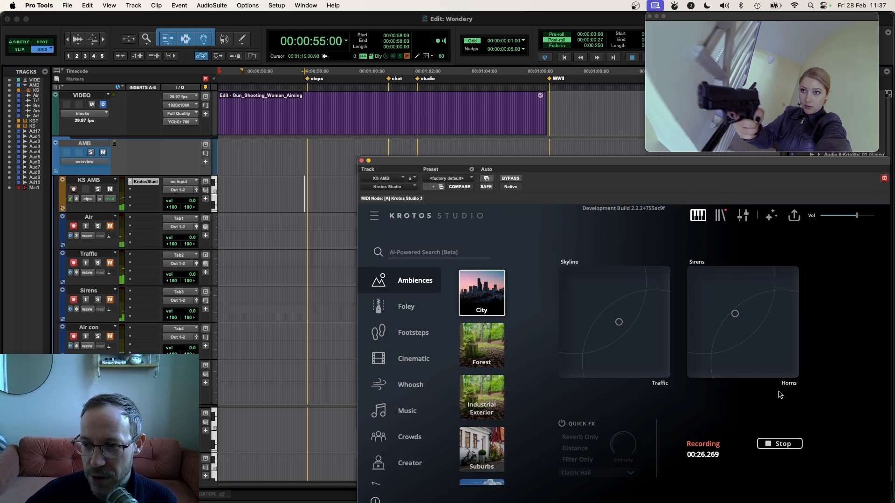
pyautogui.moveTo(804, 435)
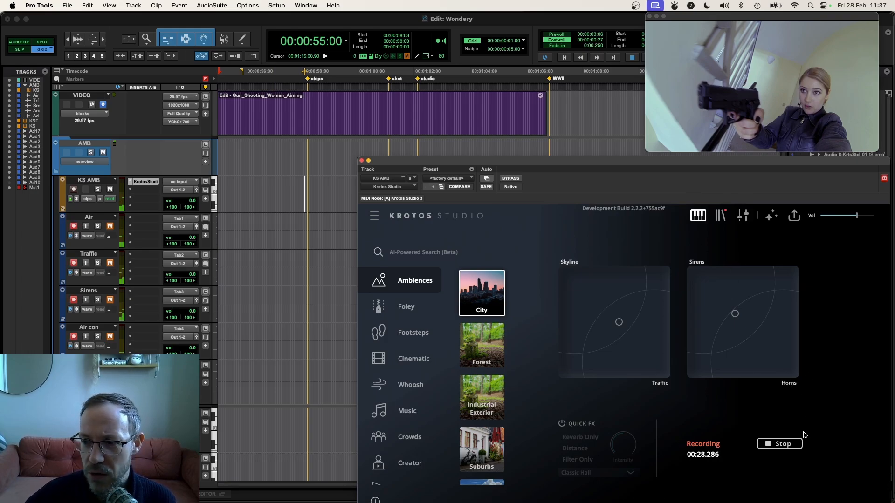
pyautogui.click(780, 443)
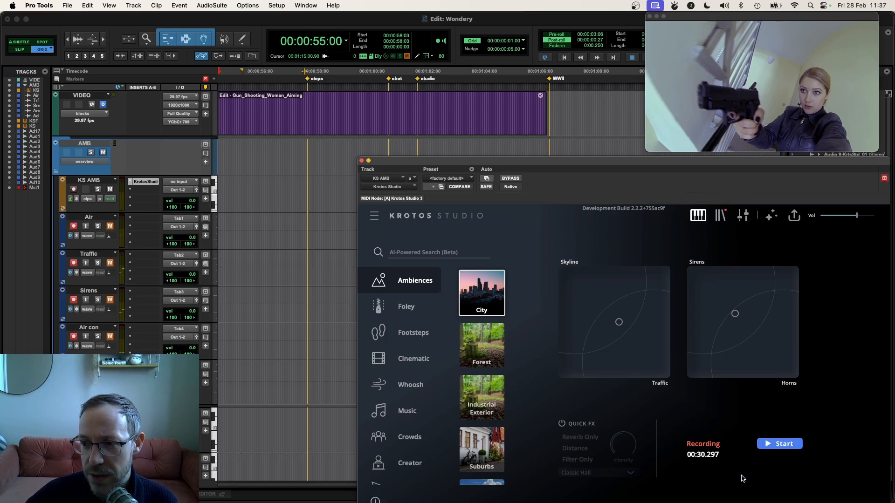
pyautogui.click(703, 444)
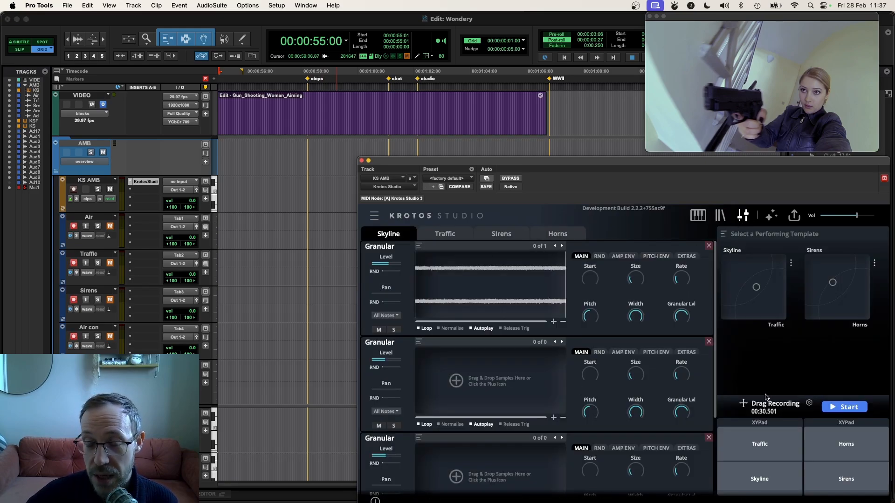
pyautogui.moveTo(501, 233)
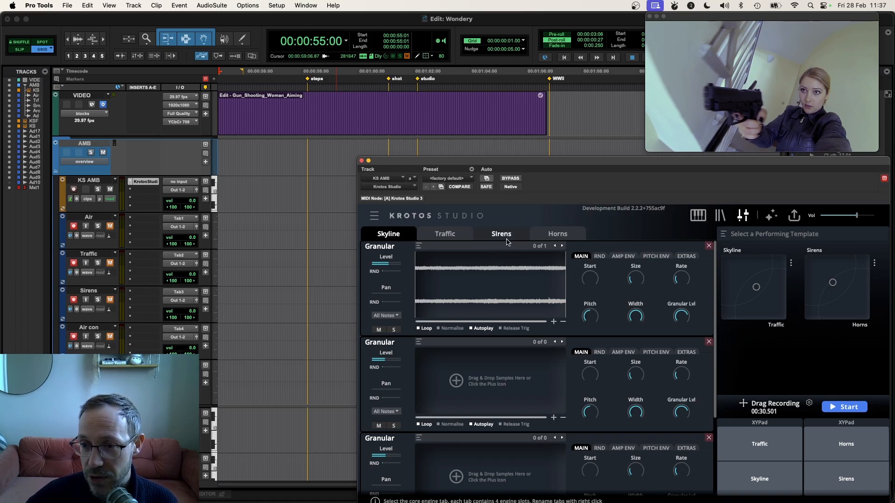
# Replace the Horns layer's car horns sample with AMB_LA_Motel_AirCon_01 and rename the layer AirCon
pyautogui.click(556, 233)
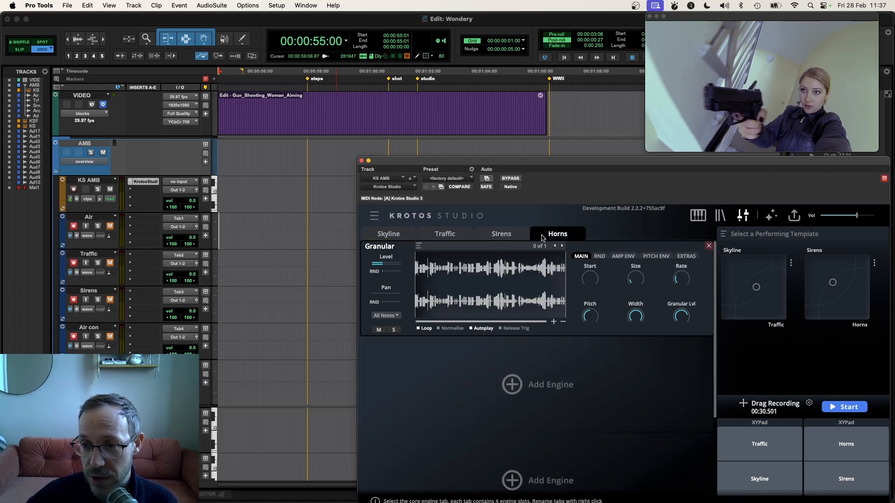
pyautogui.click(418, 245)
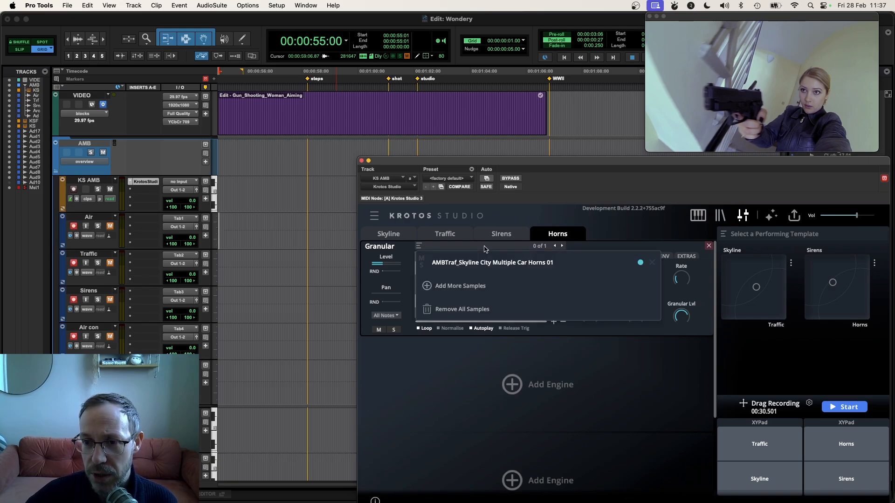
pyautogui.click(462, 308)
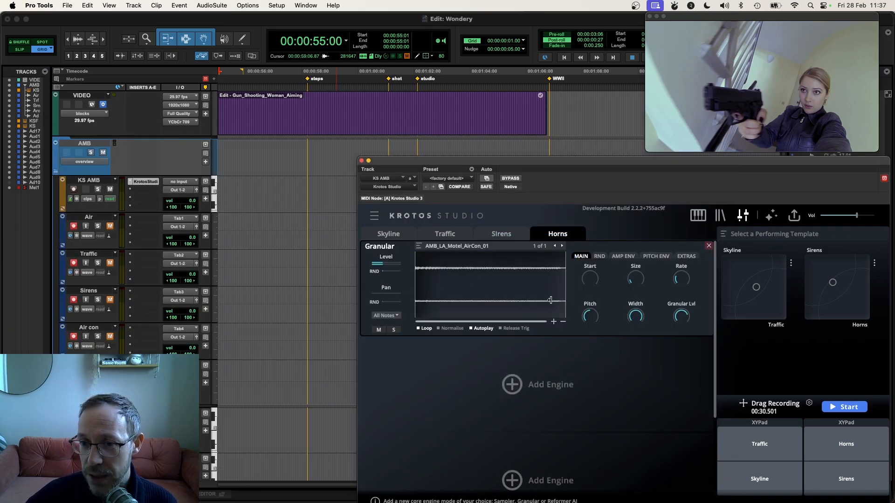
pyautogui.click(845, 407)
pyautogui.write('AirCon')
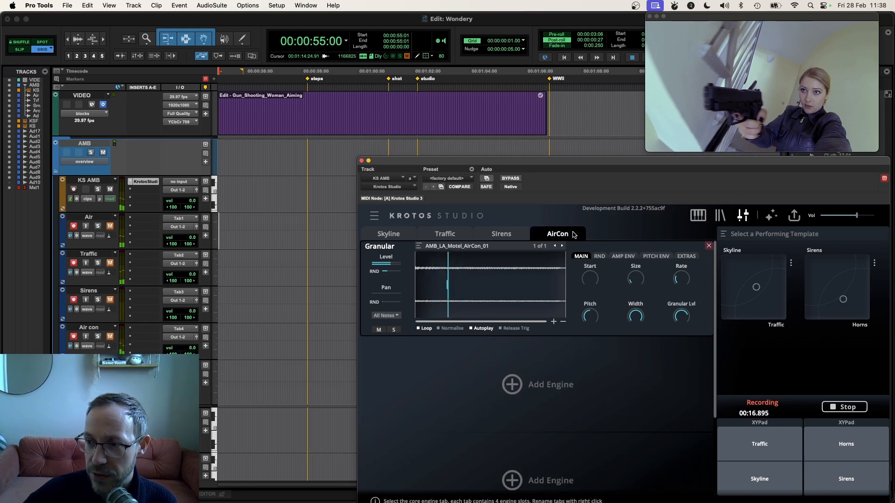
pyautogui.doubleClick(846, 325)
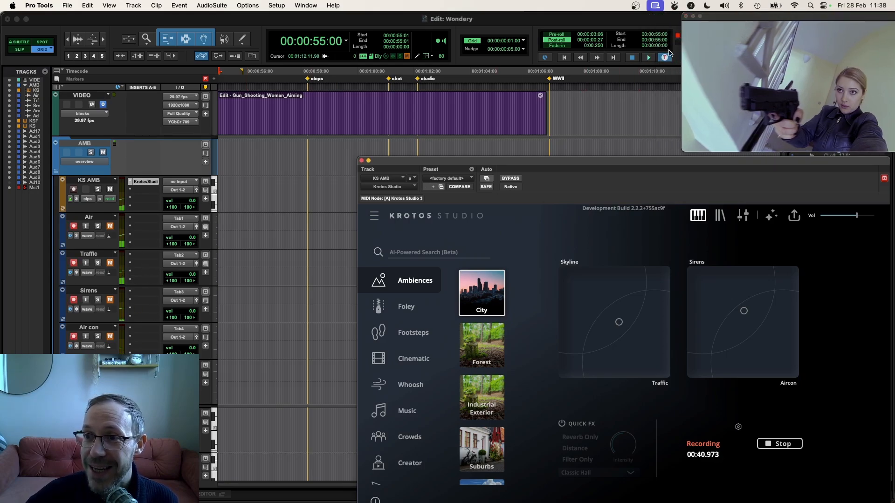
# Record the City ambience performance onto the Air, Traffic, Sirens and Air con tracks, then stop
pyautogui.click(648, 58)
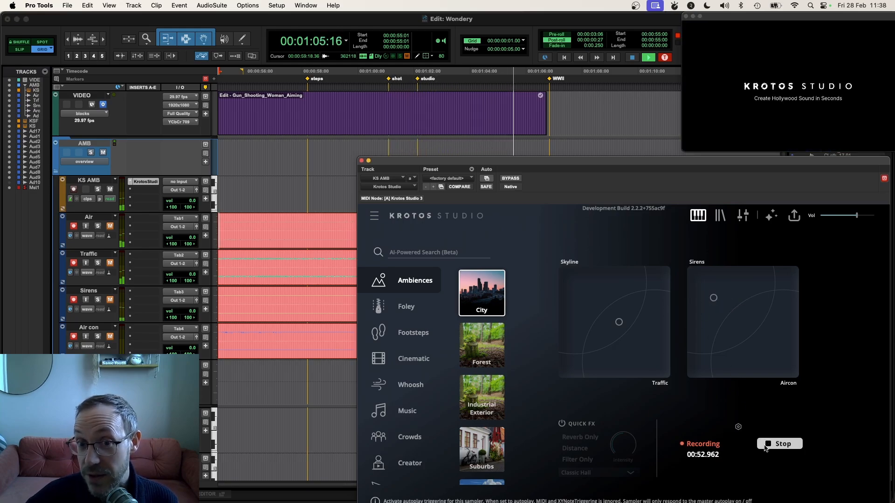
pyautogui.click(779, 444)
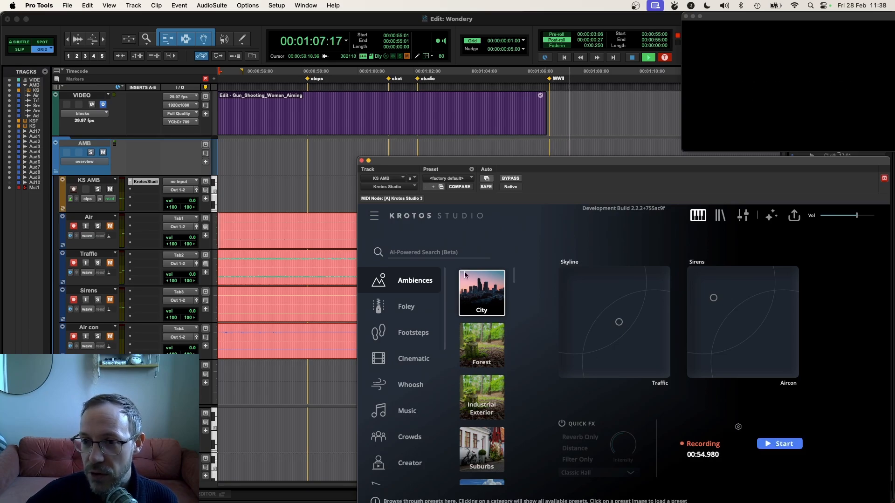
pyautogui.click(360, 160)
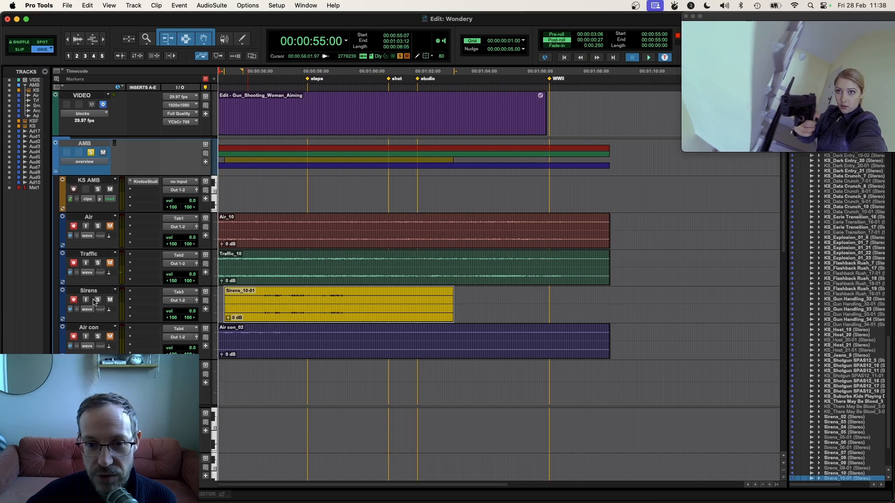
# Trim the Air, Traffic, Sirens and Air con clips to end after the studio marker with edge fades
pyautogui.click(647, 57)
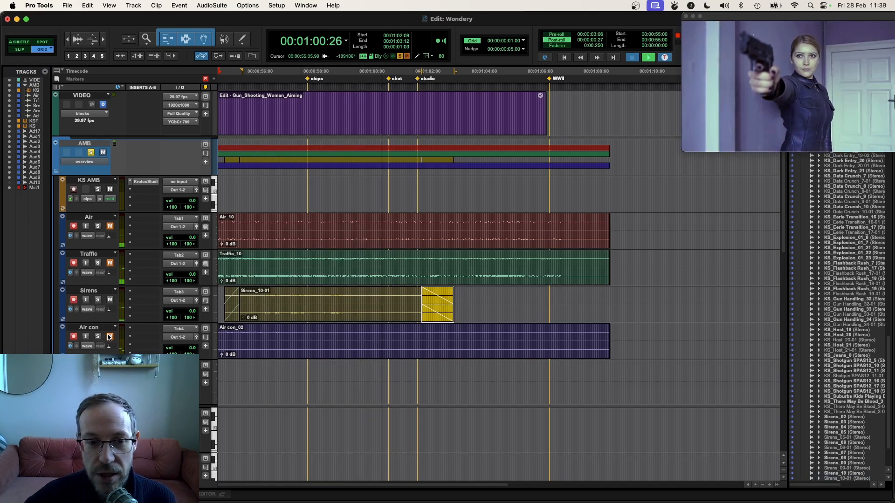
pyautogui.click(648, 57)
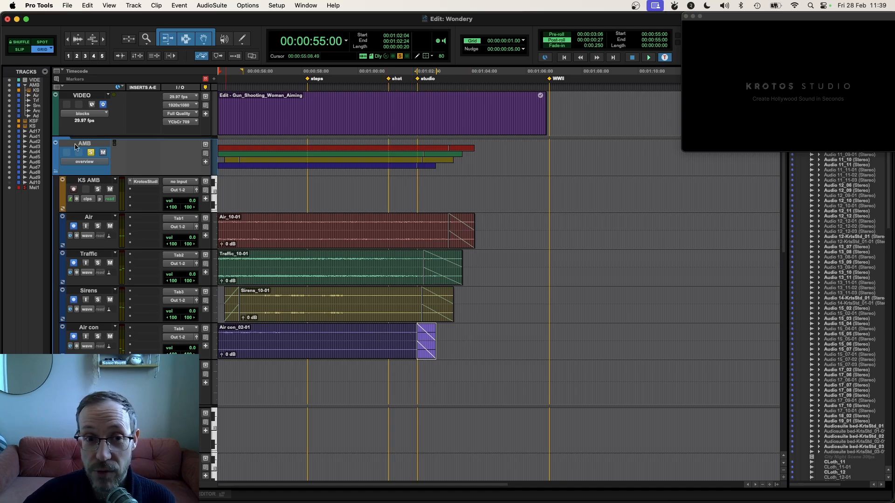
pyautogui.scroll(-3)
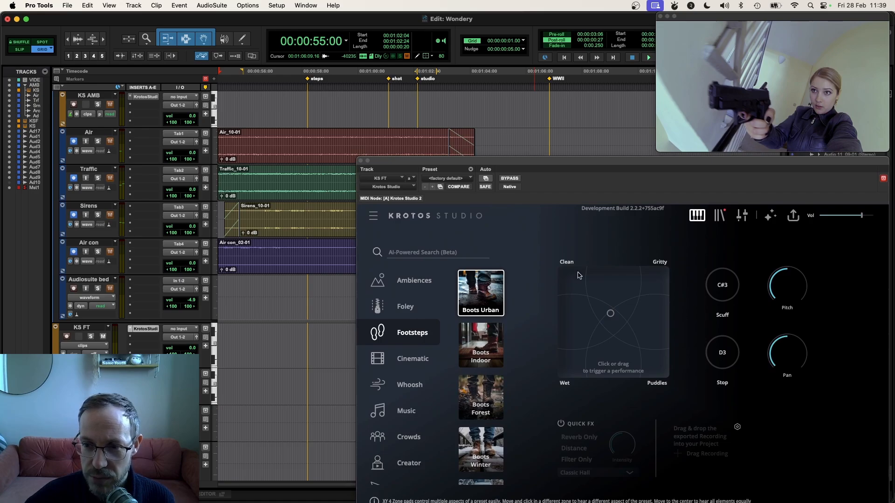
# Audition Boots Urban footsteps, then record a short footsteps performance onto the KS FT track at the steps marker
pyautogui.click(575, 279)
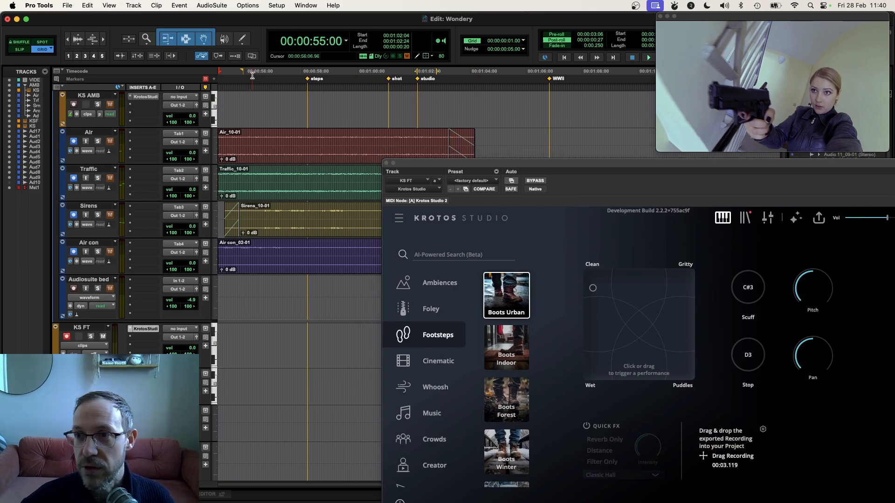
pyautogui.click(648, 56)
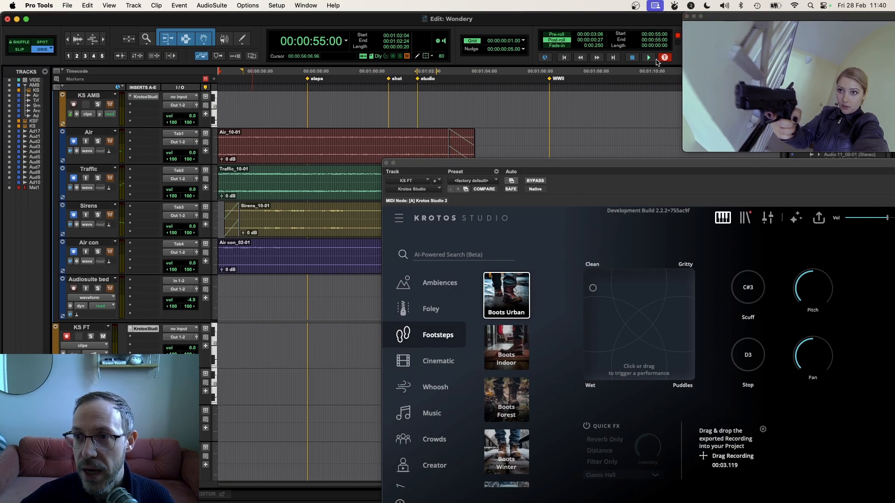
pyautogui.click(648, 57)
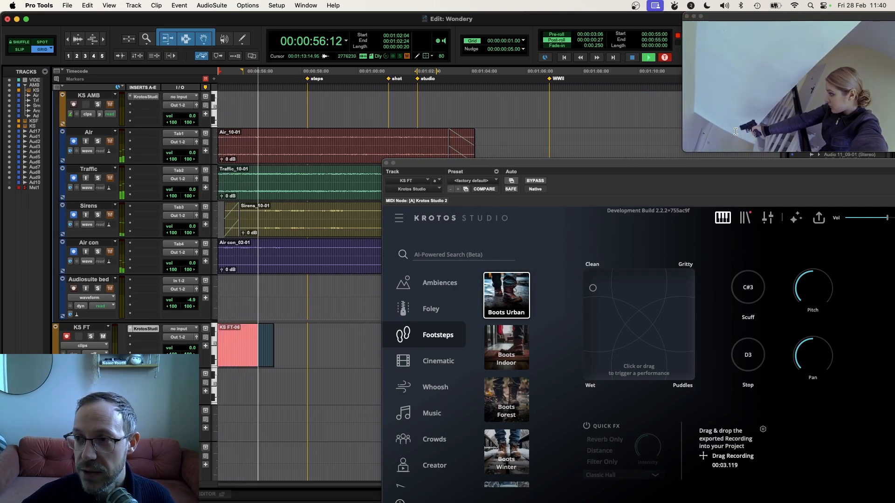
pyautogui.click(648, 58)
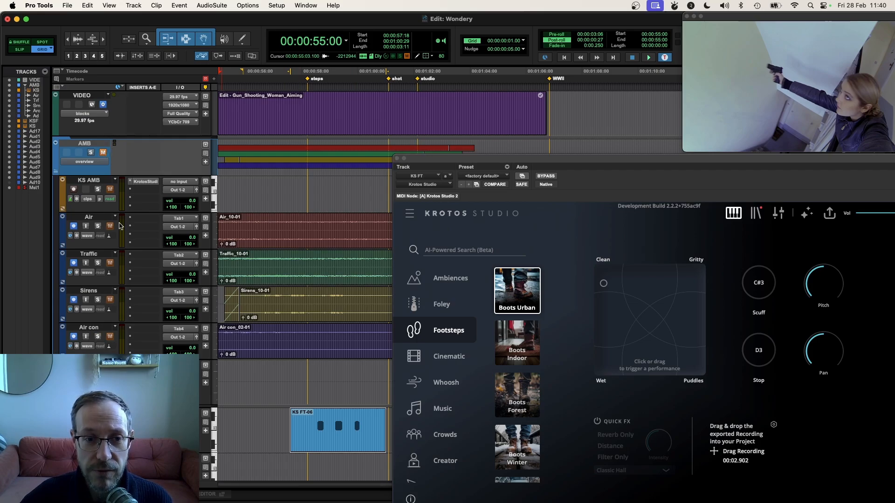
# Bring up the Basic Cloth foley instance and weight its Jacket/Bag blend toward Leather
pyautogui.scroll(-3)
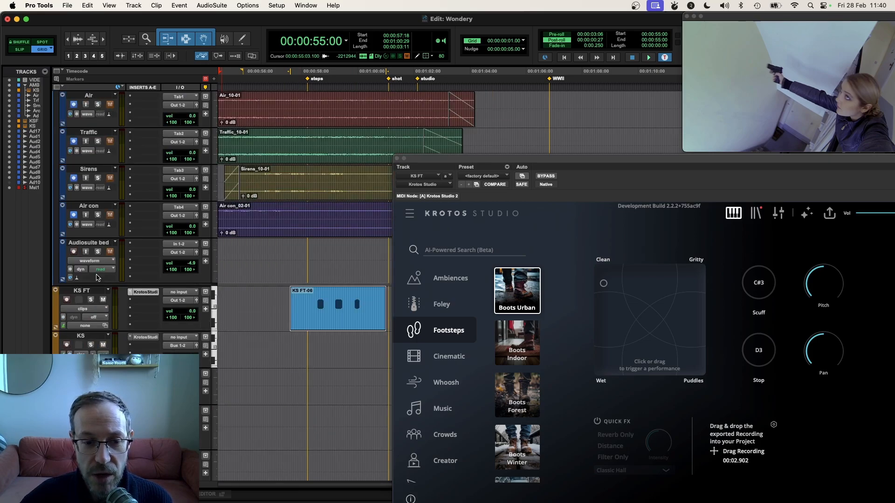
pyautogui.click(441, 304)
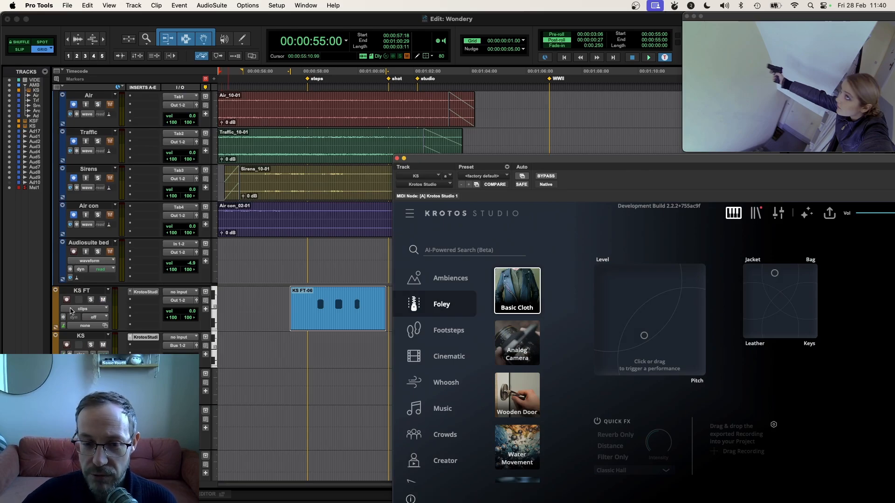
pyautogui.scroll(-3)
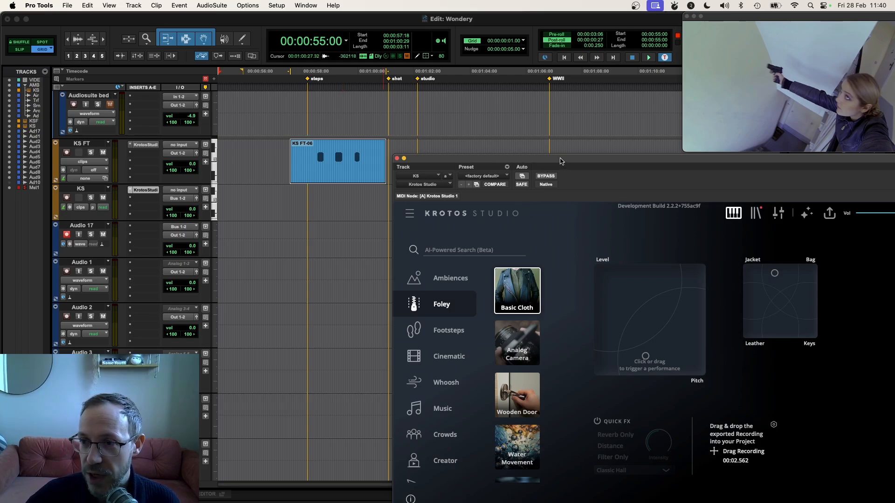
pyautogui.click(649, 363)
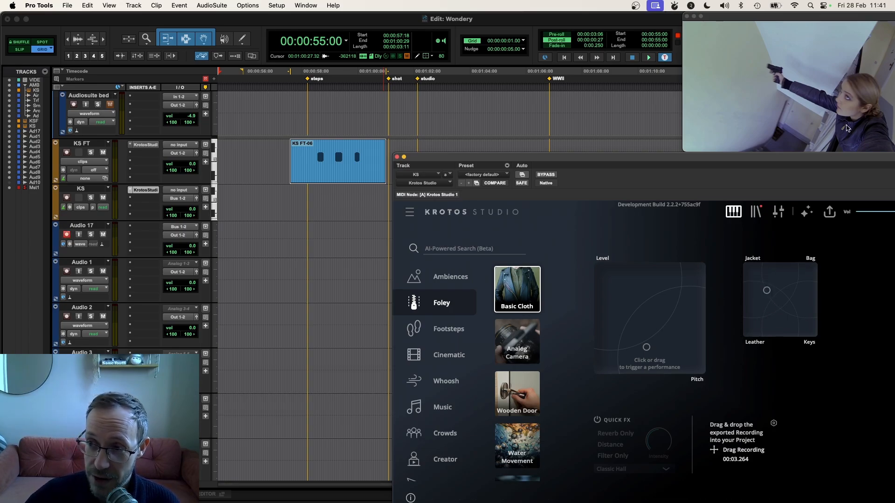
pyautogui.click(769, 328)
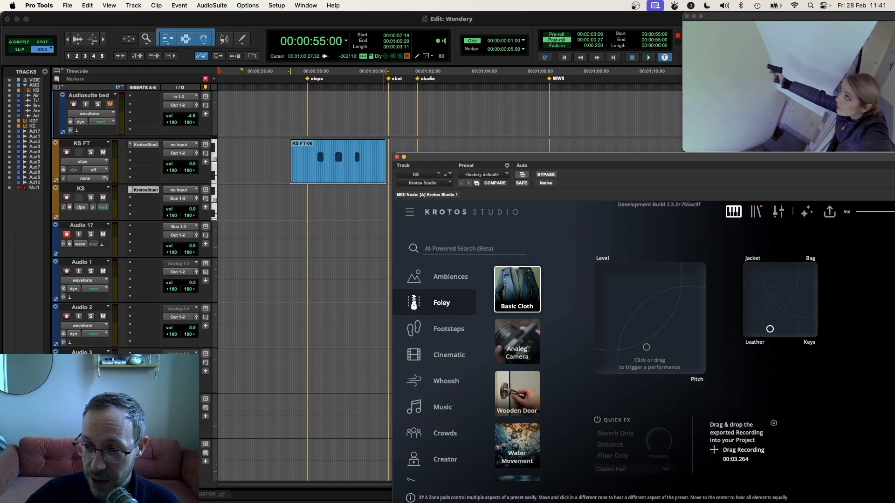
pyautogui.click(646, 339)
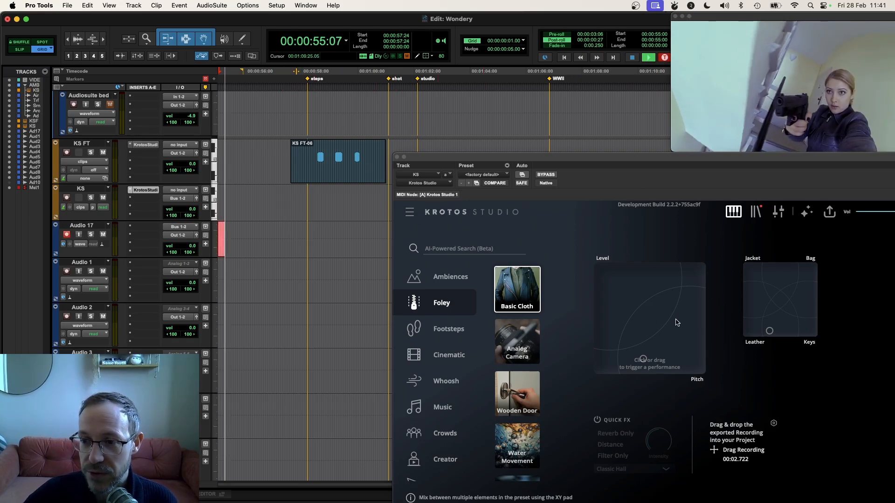
# Record a cloth foley performance onto the Audio 17 track
pyautogui.click(649, 367)
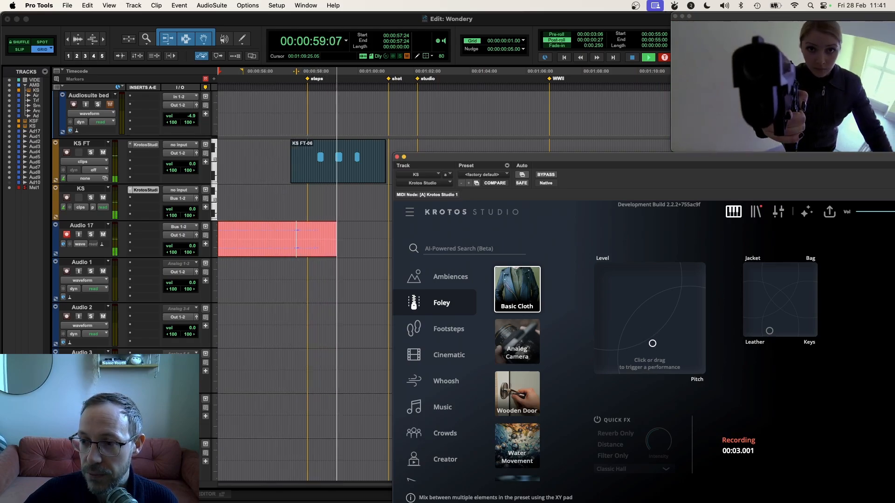
pyautogui.click(648, 57)
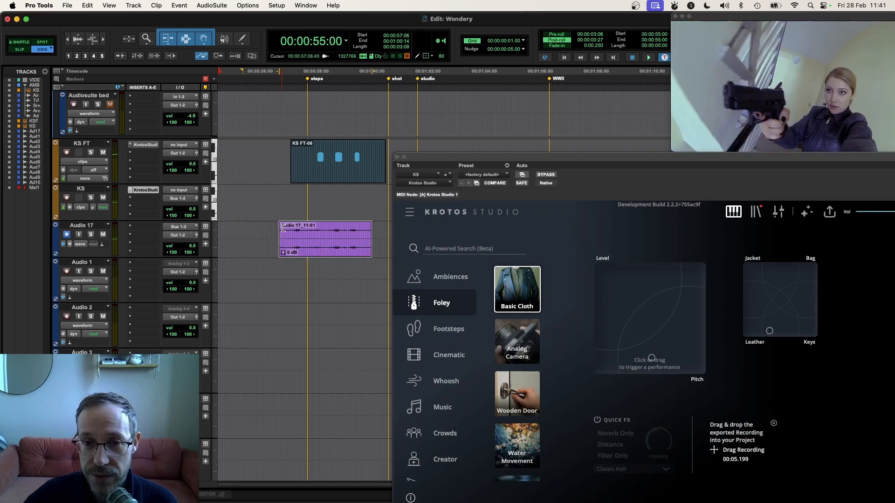
pyautogui.click(648, 57)
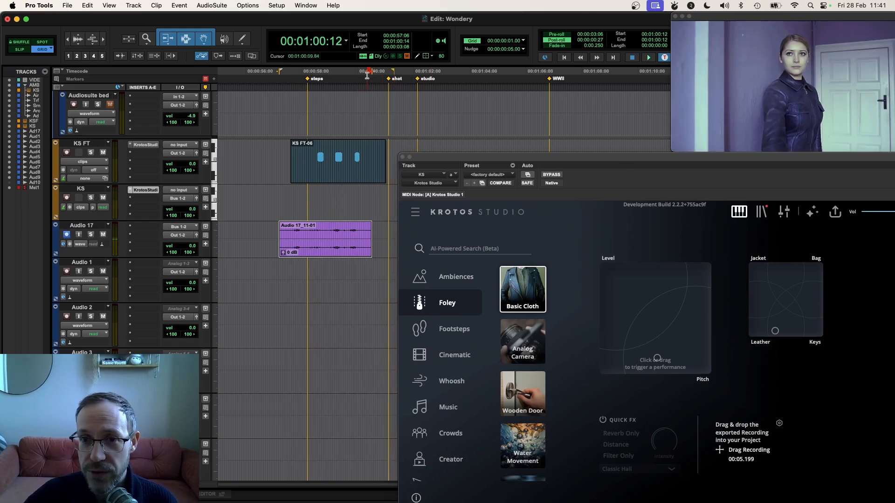
# Drag the exported KS_Basic Cloth recording onto Audio 17 just before the shot marker
pyautogui.click(648, 57)
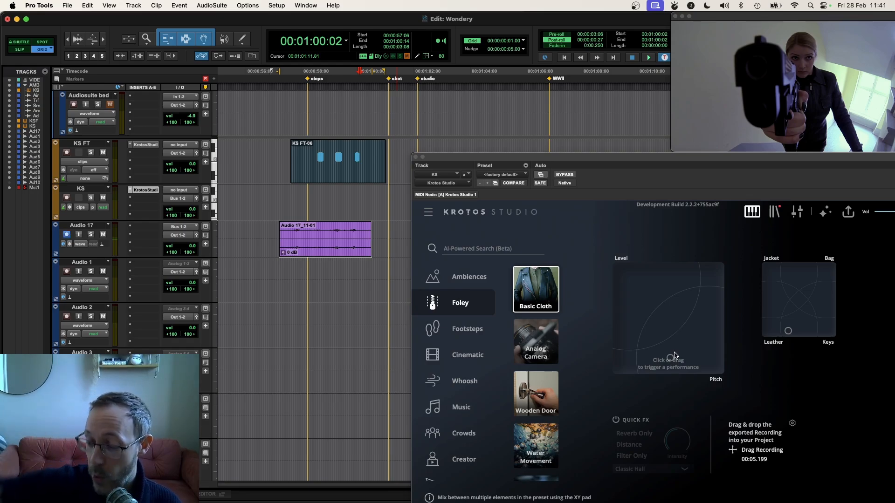
pyautogui.click(665, 341)
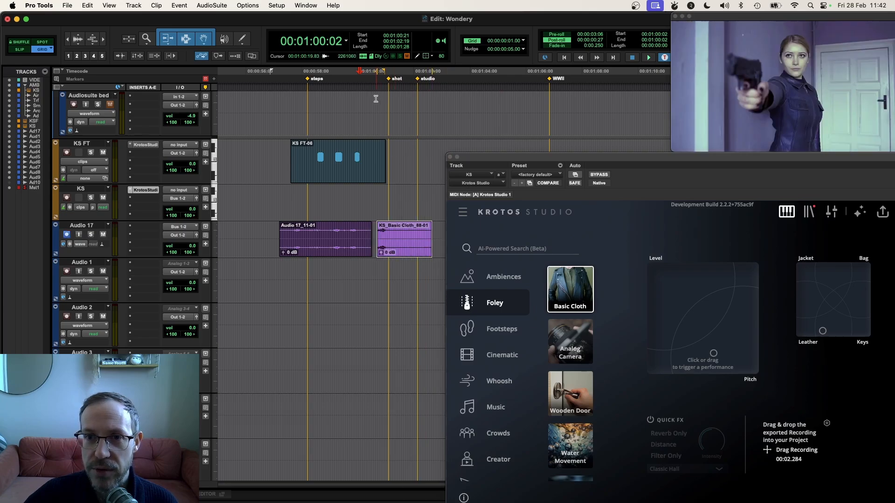
pyautogui.click(649, 57)
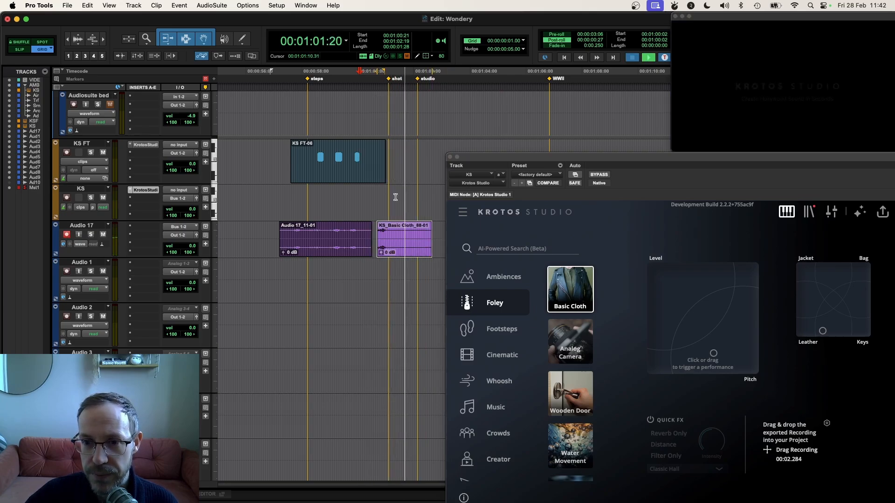
# Trim the KS_Basic Cloth clip shorter and lower its clip gain to -2.8 dB
pyautogui.click(648, 57)
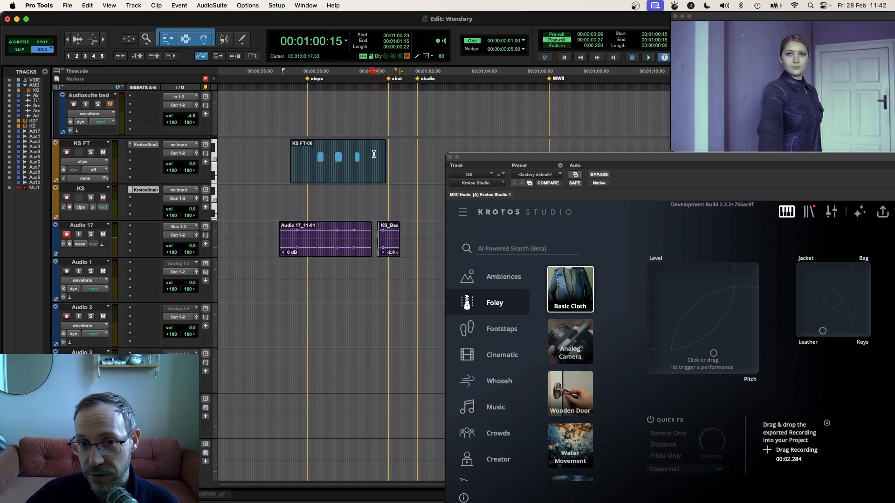
pyautogui.click(525, 248)
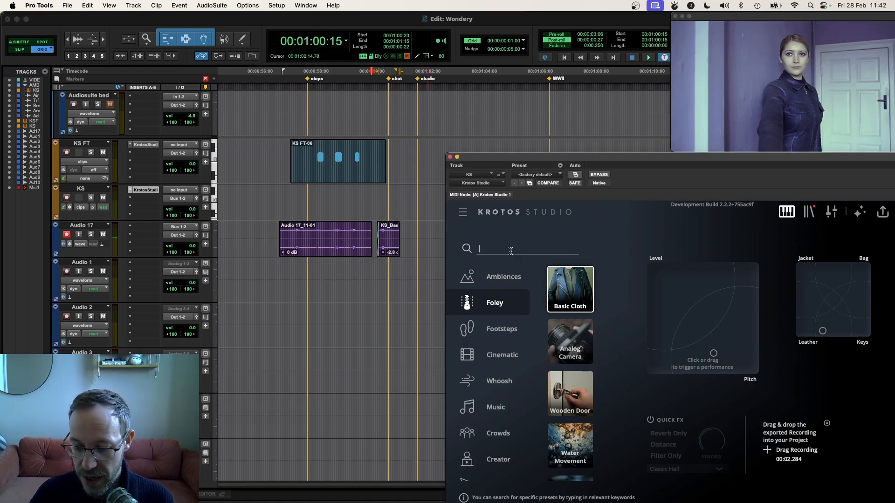
# Search 'gun', load Gun Handling, record it onto Audio 1 at the shot marker and preview playback
pyautogui.write('gul')
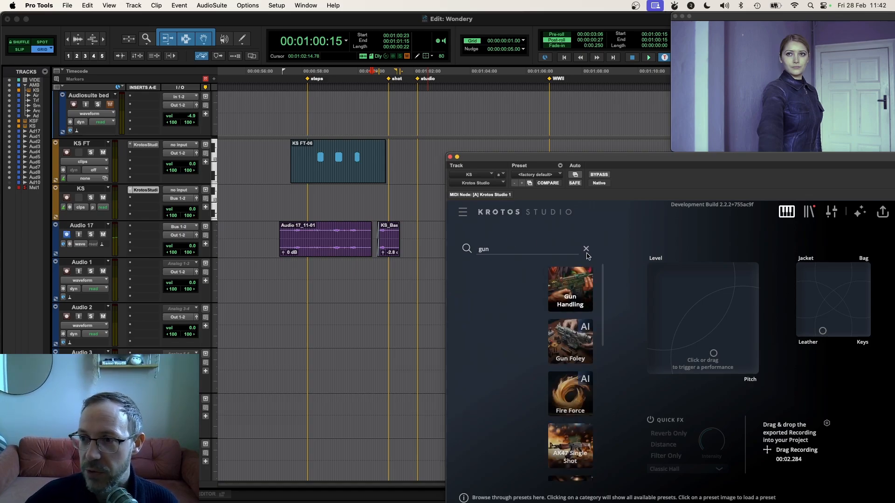
pyautogui.click(537, 288)
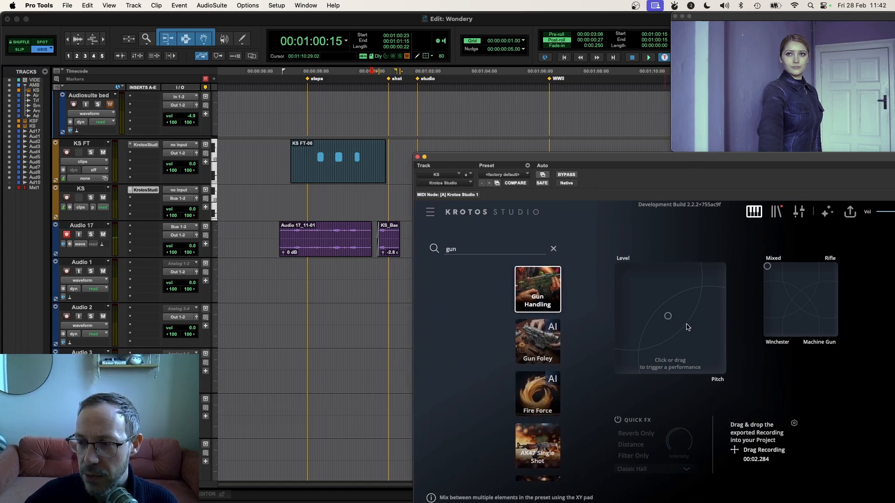
pyautogui.click(668, 358)
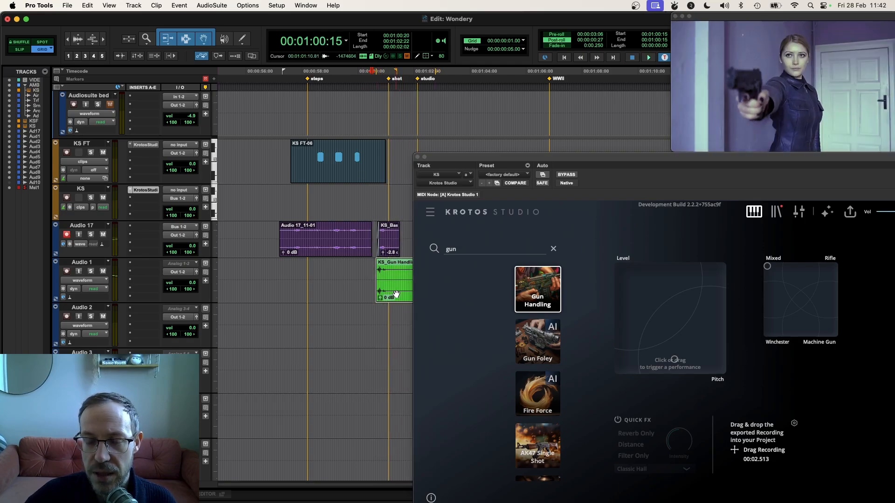
pyautogui.click(648, 57)
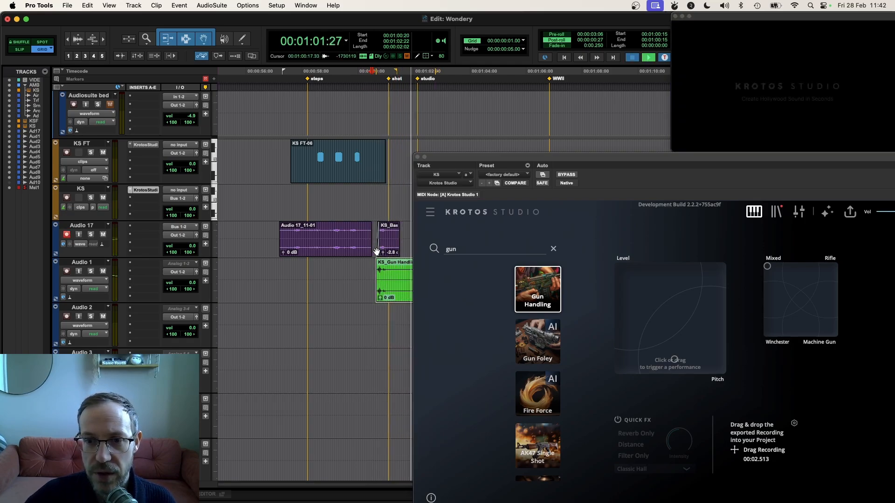
pyautogui.click(648, 57)
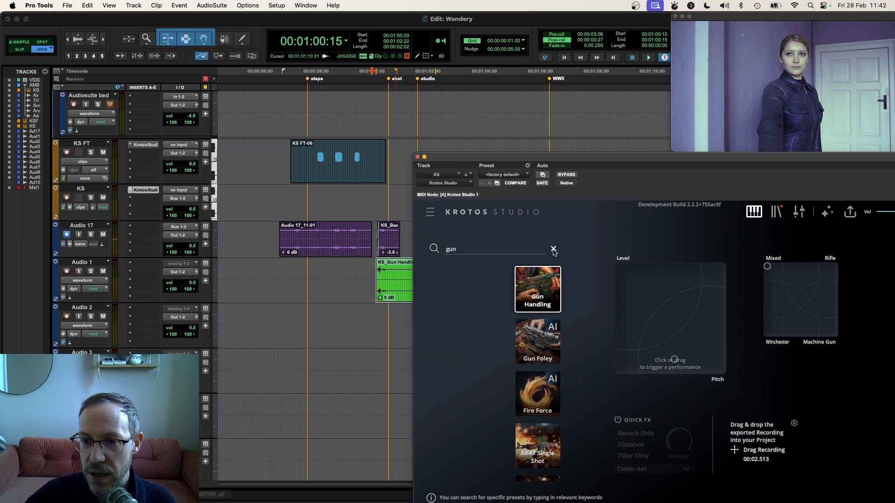
# Load the 9mm Pistol weapon preset, record a gunshot onto Audio 2 after the shot marker and preview it
pyautogui.click(552, 249)
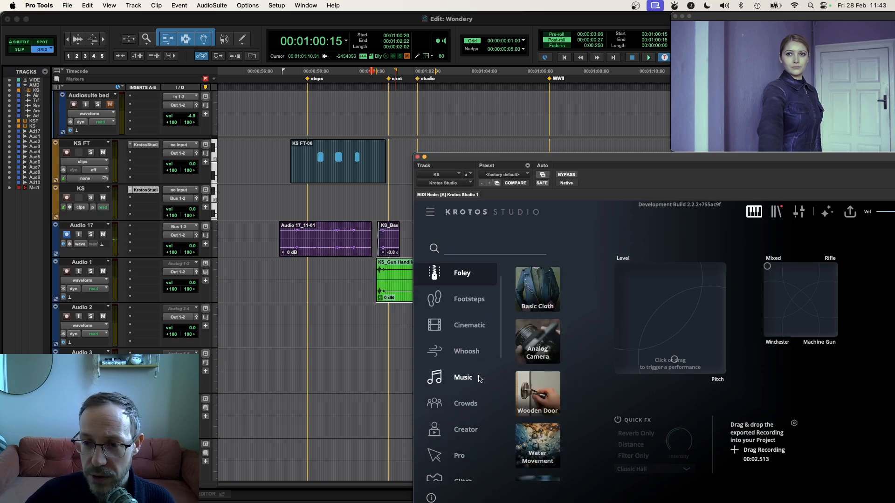
pyautogui.scroll(-3)
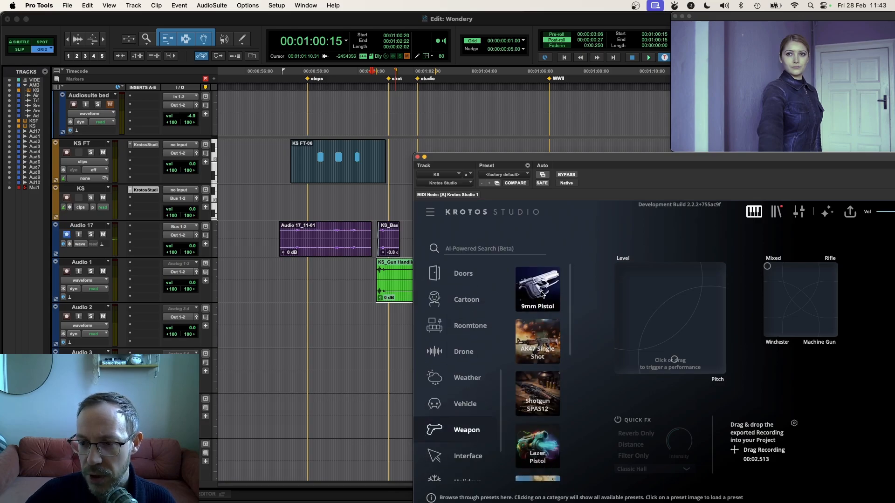
pyautogui.click(537, 289)
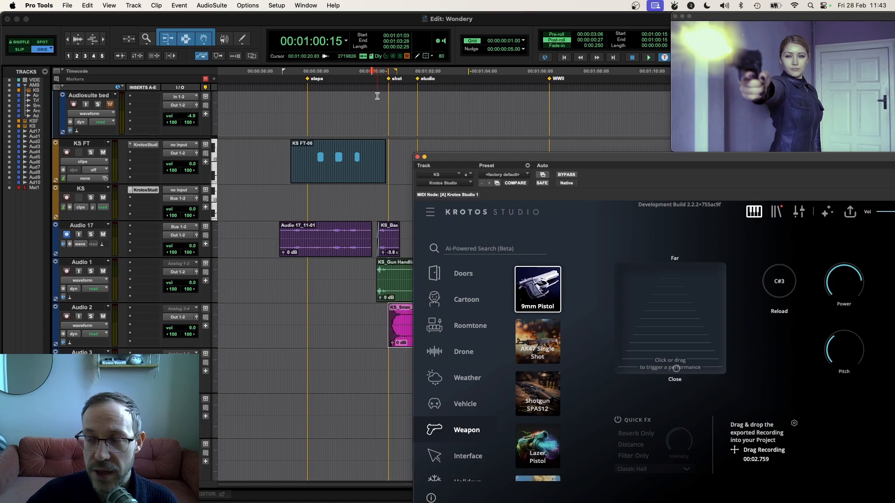
pyautogui.click(648, 58)
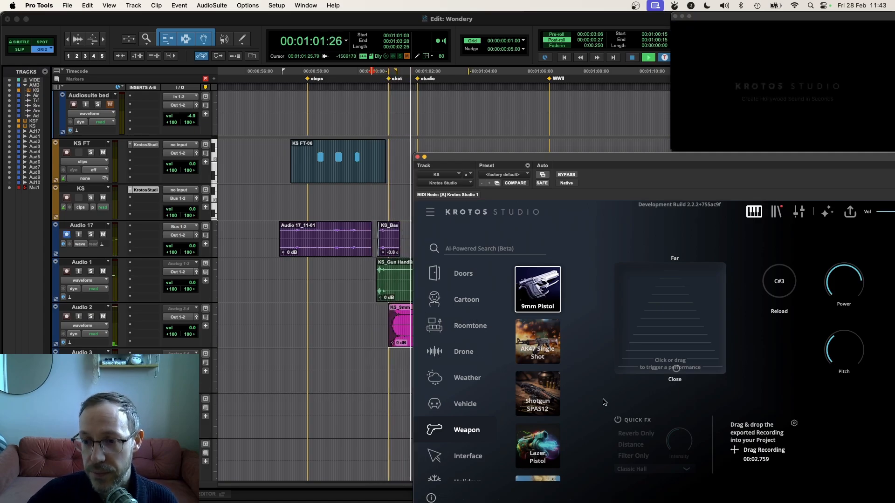
pyautogui.click(648, 58)
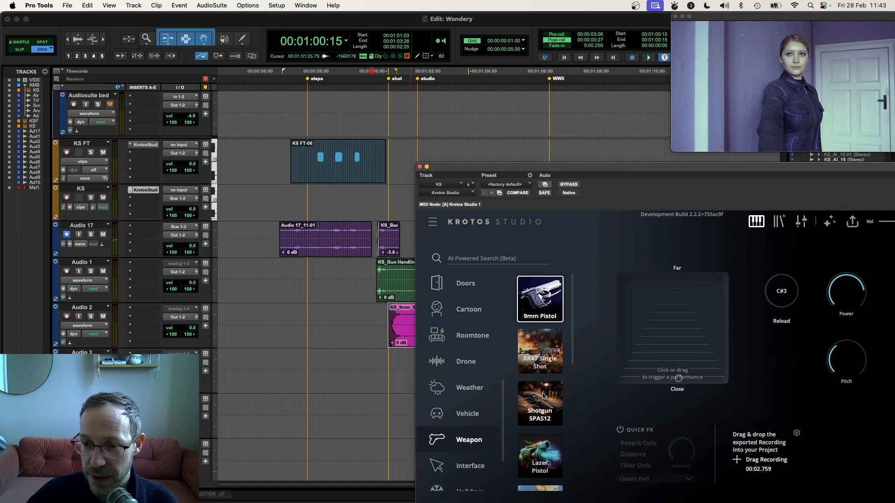
# Record a Shotgun SPAS12 shot from Krotos Studio onto Audio 3 under the pistol clip
pyautogui.click(539, 403)
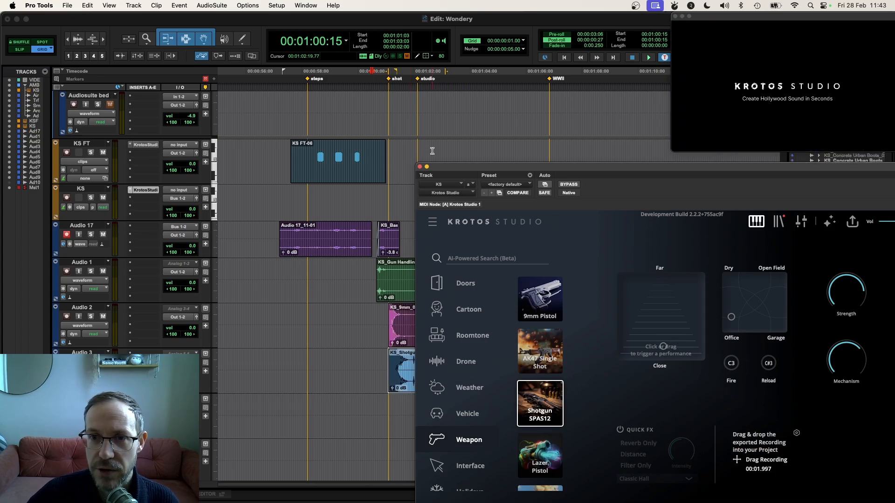
pyautogui.click(648, 58)
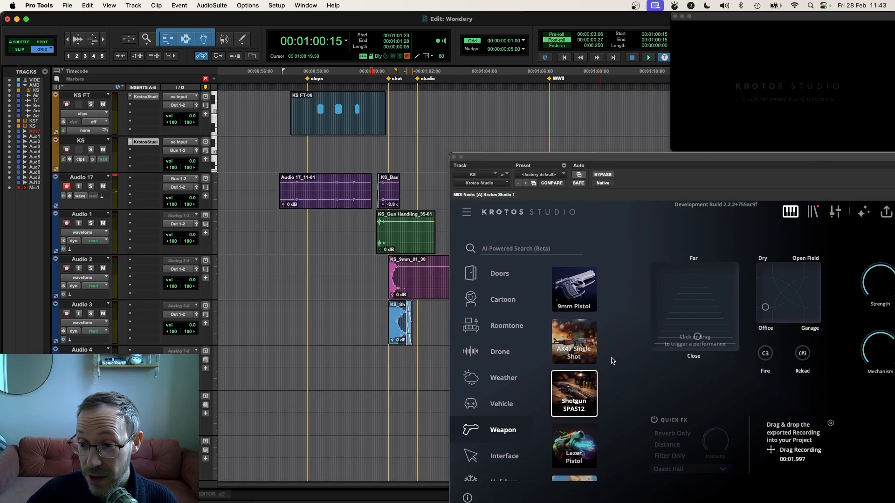
# Record the Explosion preset onto Audio 4 at the shot marker and audition the stacked gunshot
pyautogui.scroll(-3)
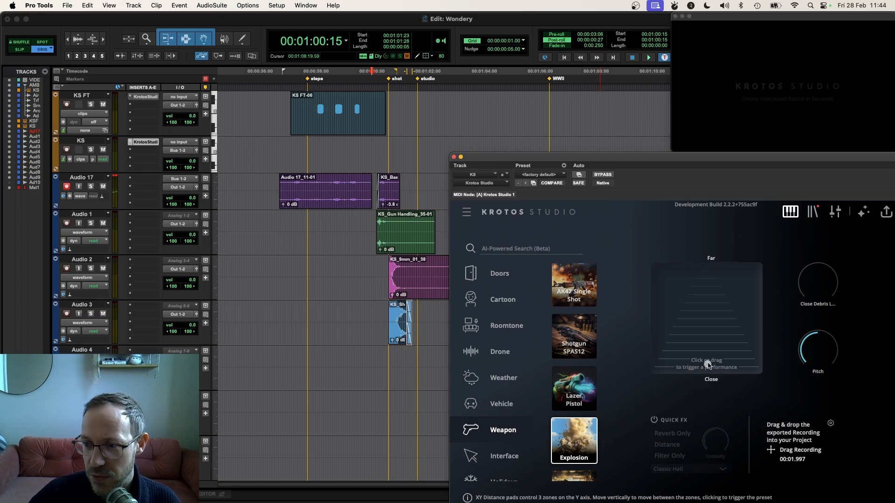
pyautogui.click(706, 366)
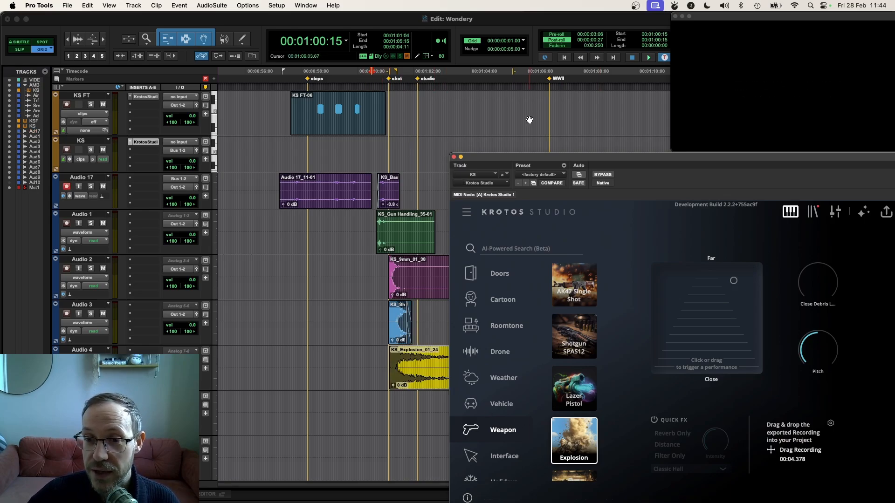
pyautogui.click(649, 57)
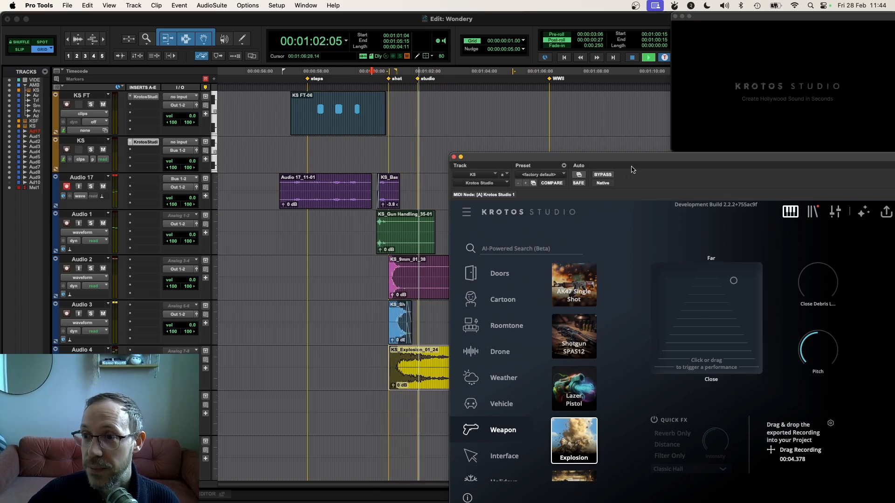
pyautogui.click(649, 57)
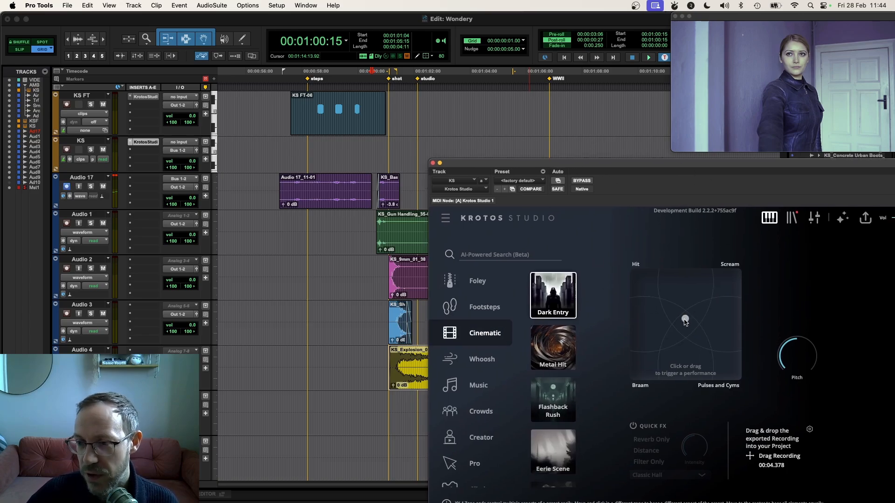
# Record the Dark Entry cinematic hit onto Audio 5 at the shot and play it back
pyautogui.click(659, 342)
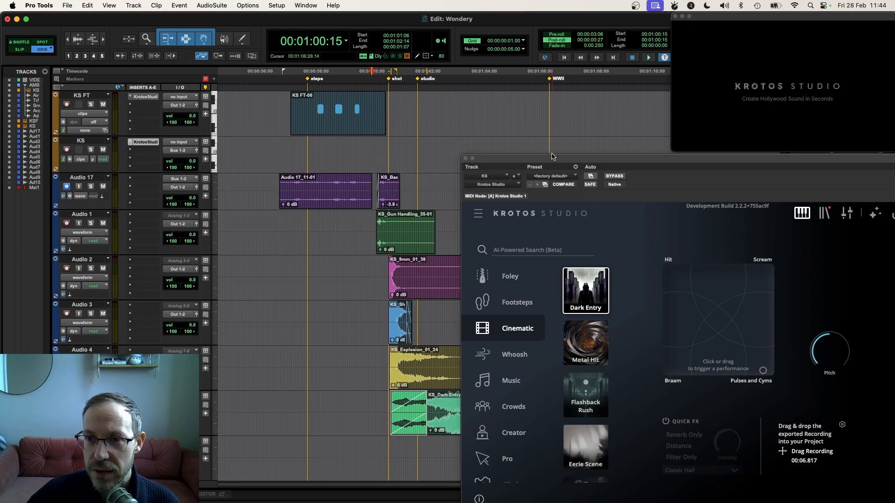
pyautogui.click(648, 57)
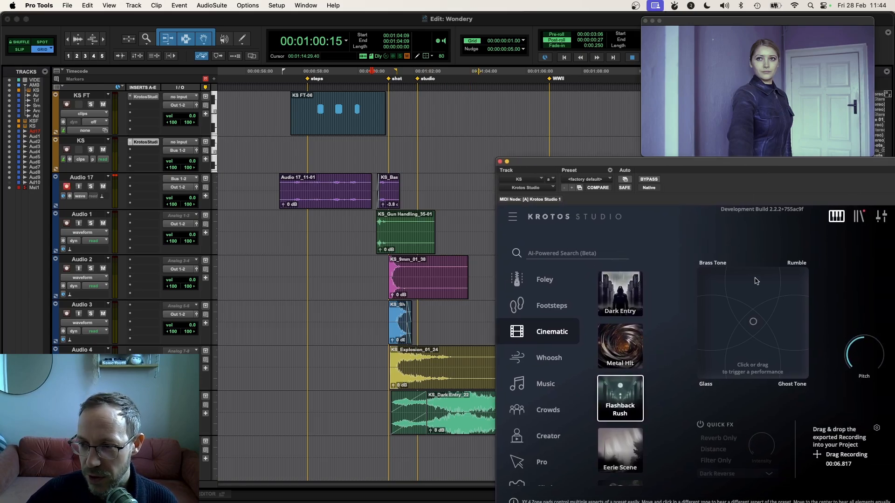
# Record the Flashback Rush riser onto Audio 6 leading up to the shot marker
pyautogui.click(747, 300)
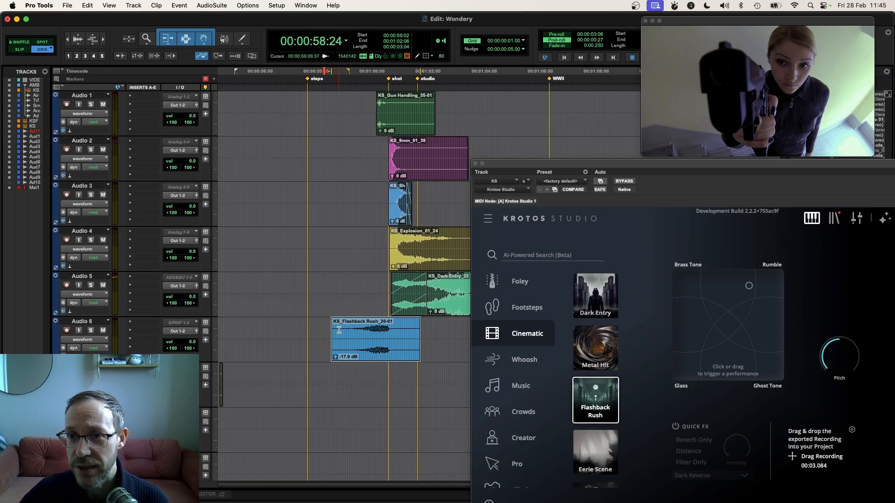
pyautogui.moveTo(236, 381)
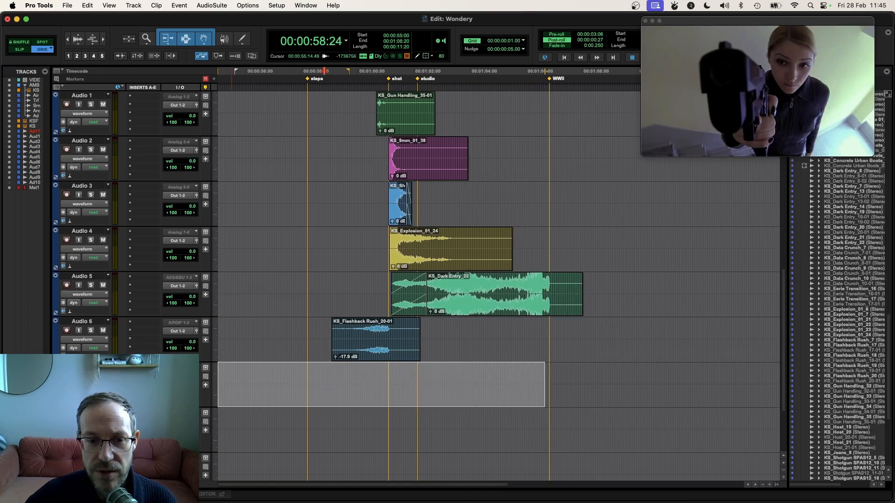
# Render the There May Be Blood music preset onto Audio 7 via AudioSuite Krotos Studio
pyautogui.click(211, 6)
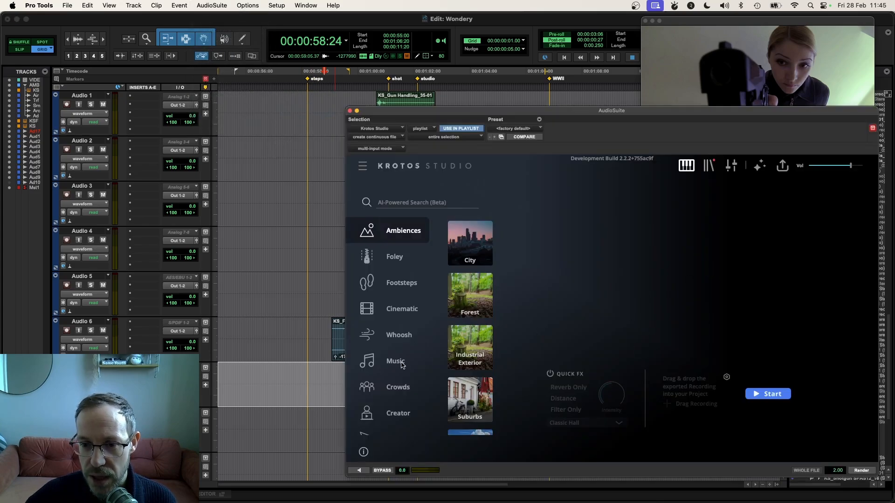
pyautogui.click(395, 361)
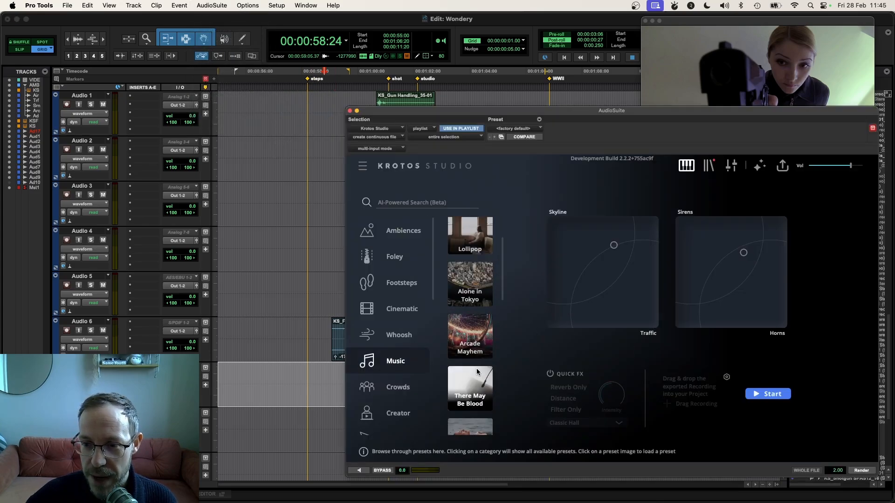
pyautogui.moveTo(761, 271)
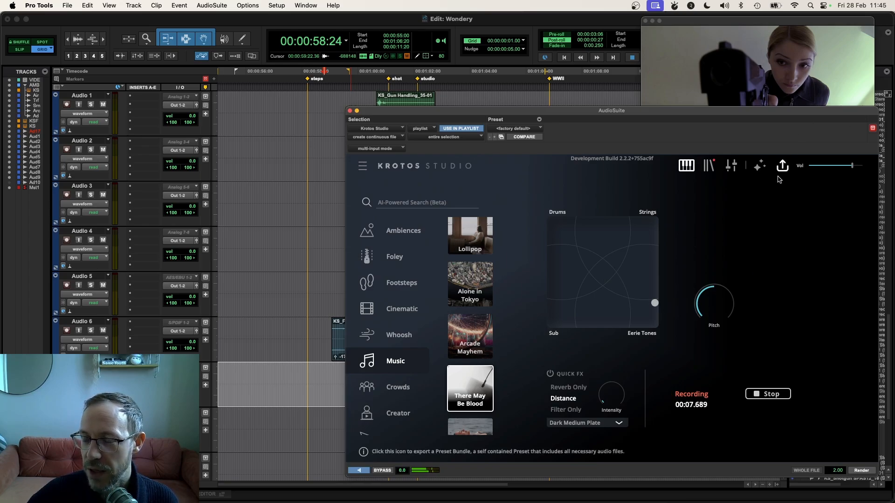
pyautogui.moveTo(774, 436)
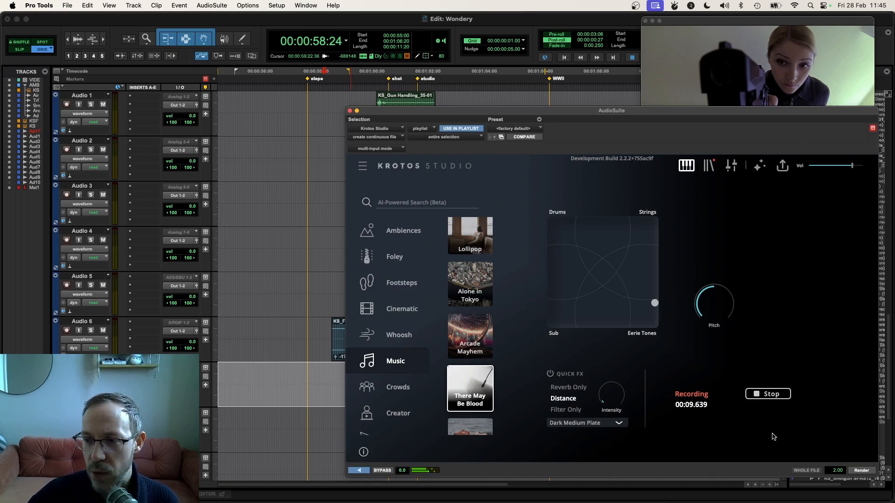
pyautogui.moveTo(868, 476)
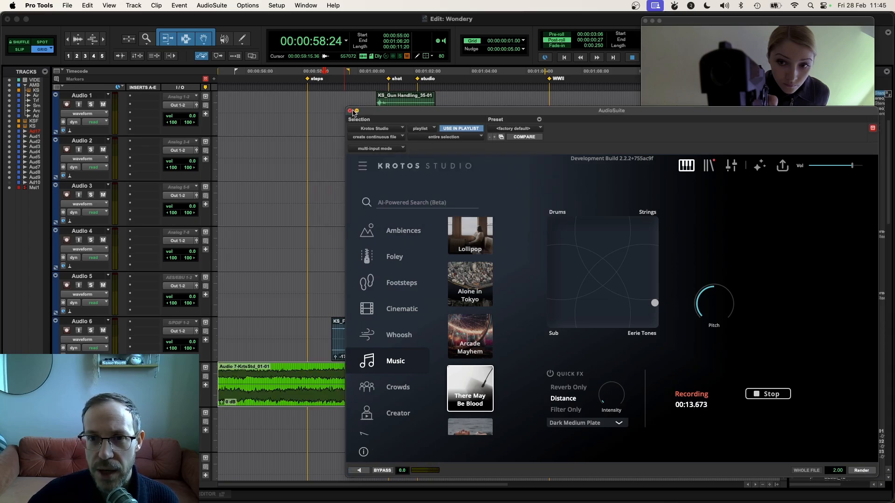
pyautogui.click(350, 111)
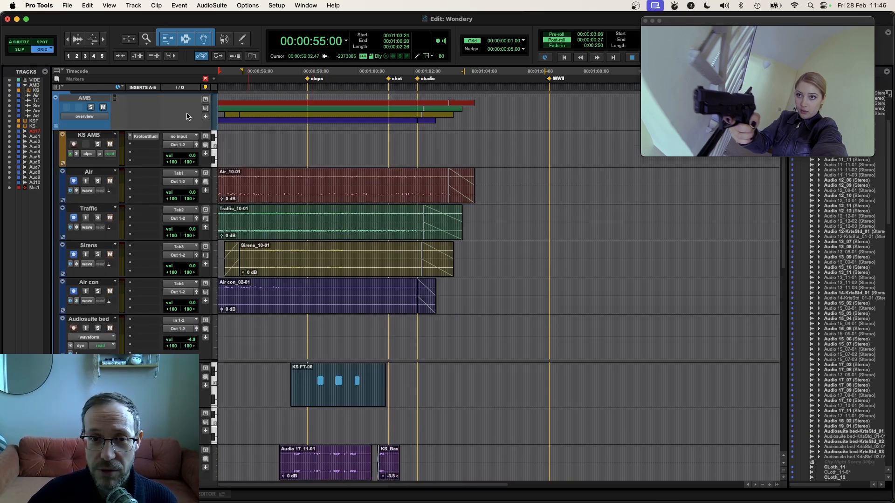
pyautogui.moveTo(164, 120)
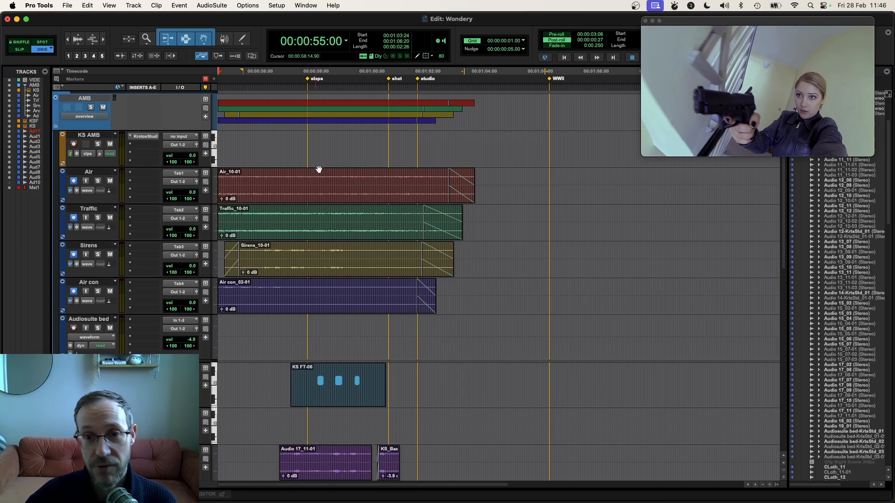
# Scroll down through all tracks to review the layered session
pyautogui.scroll(-3)
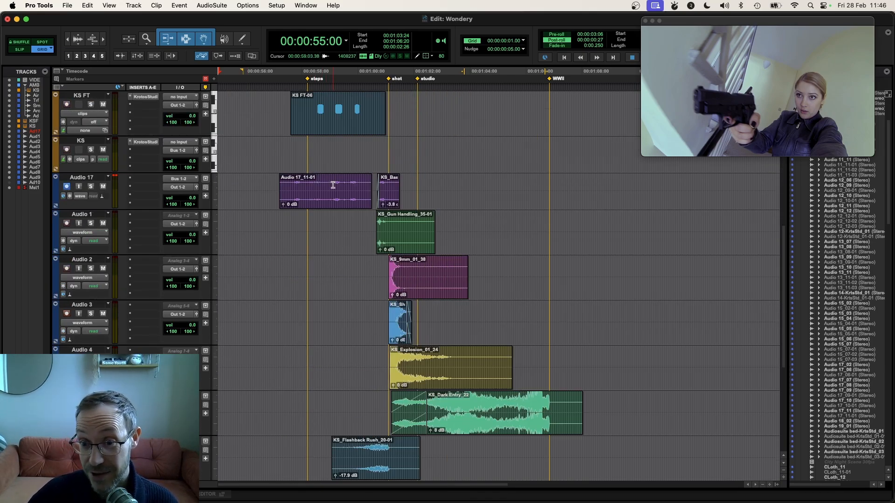
pyautogui.scroll(-3)
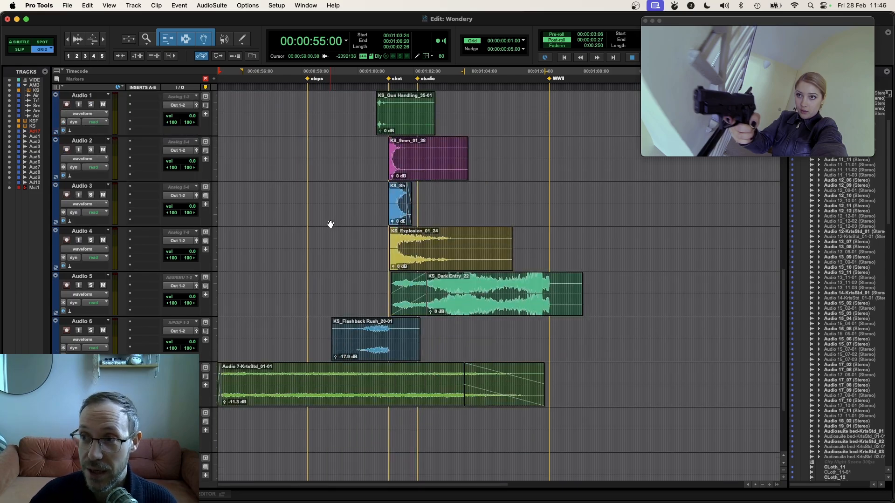